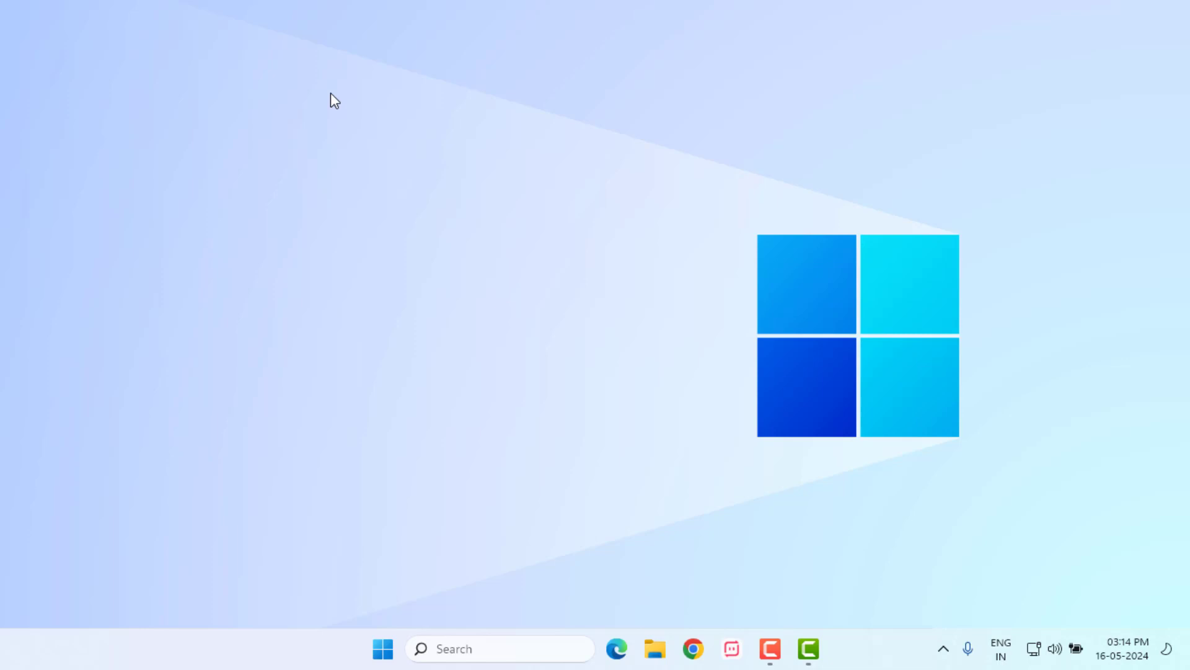
pyautogui.moveTo(703, 658)
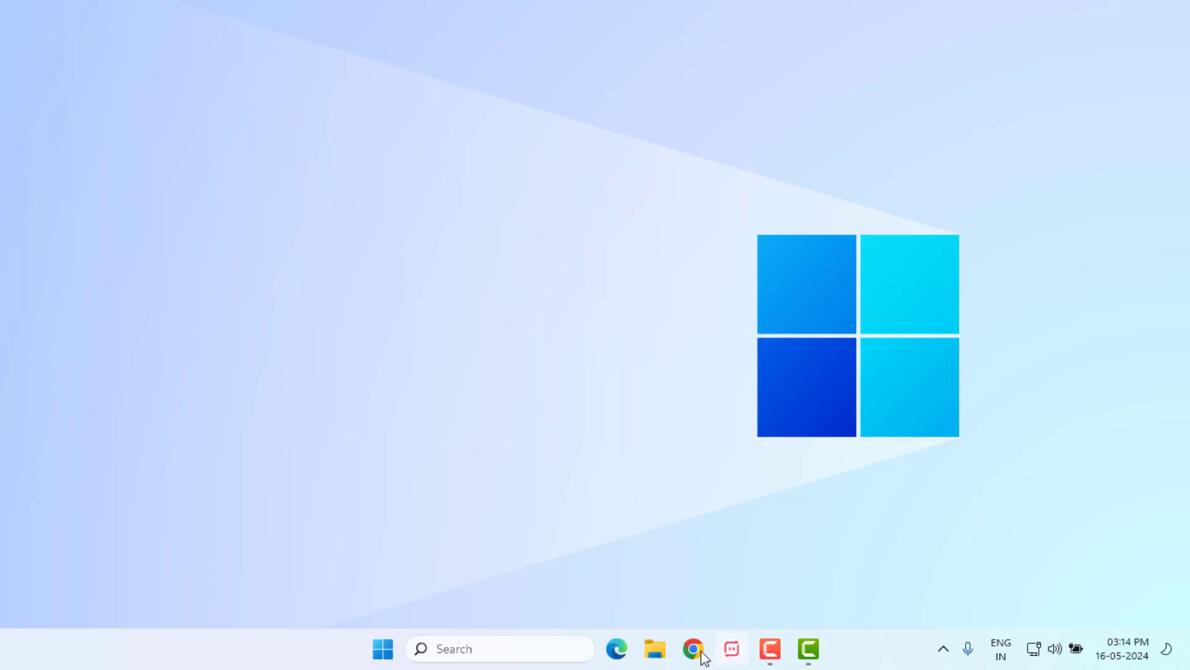
# Launch Google Chrome from the taskbar to show the Google homepage
pyautogui.click(693, 648)
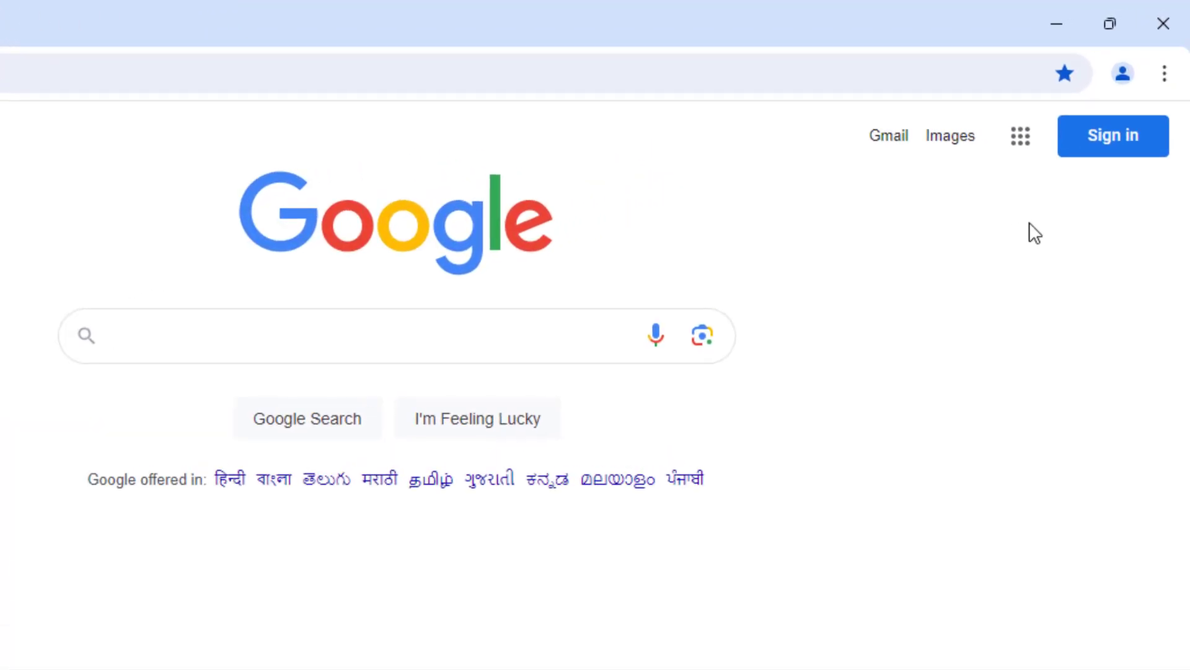
# Go from Chrome's three-dot menu Settings to the Privacy and security page
pyautogui.click(1163, 72)
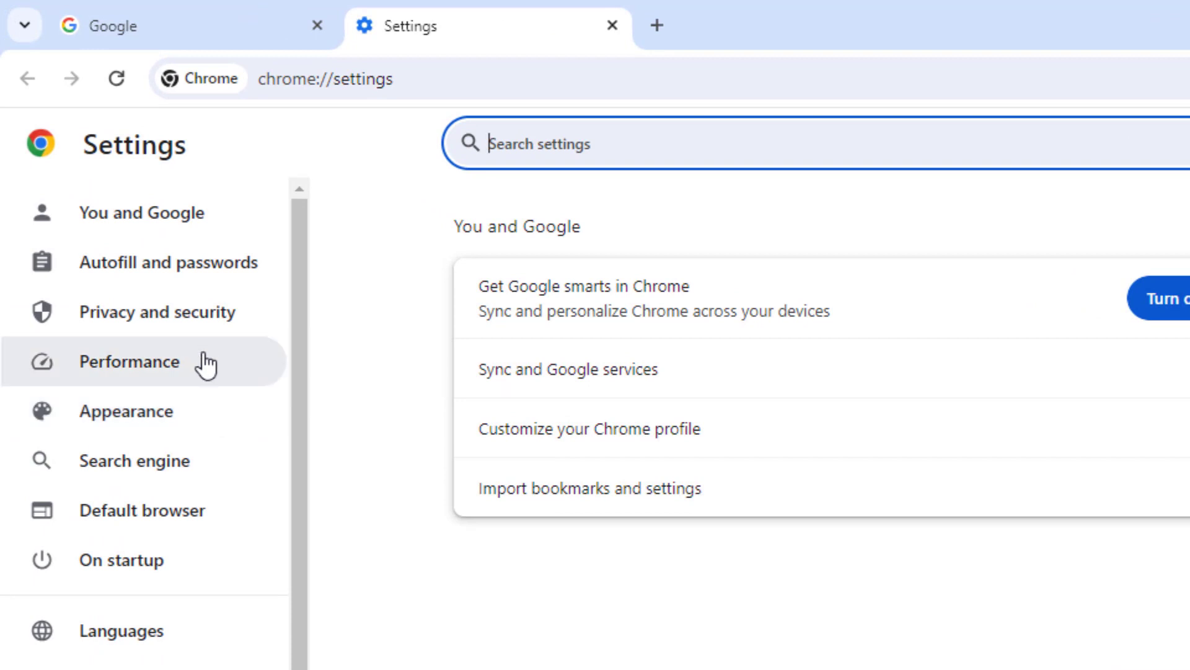
pyautogui.click(157, 311)
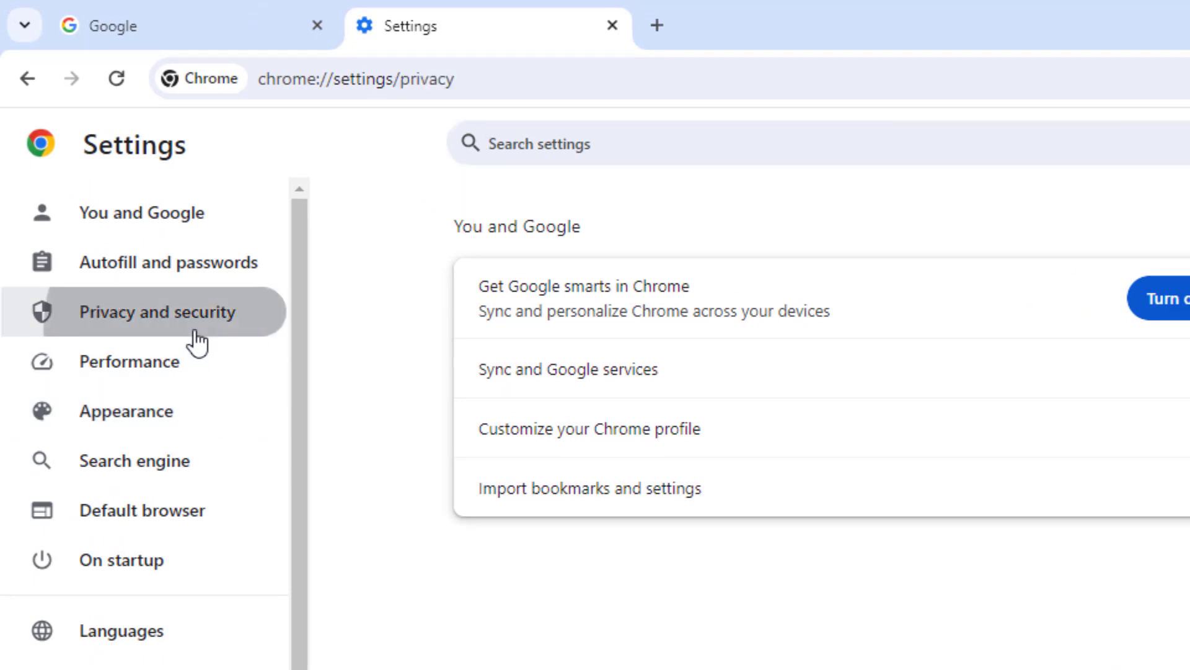
pyautogui.click(157, 312)
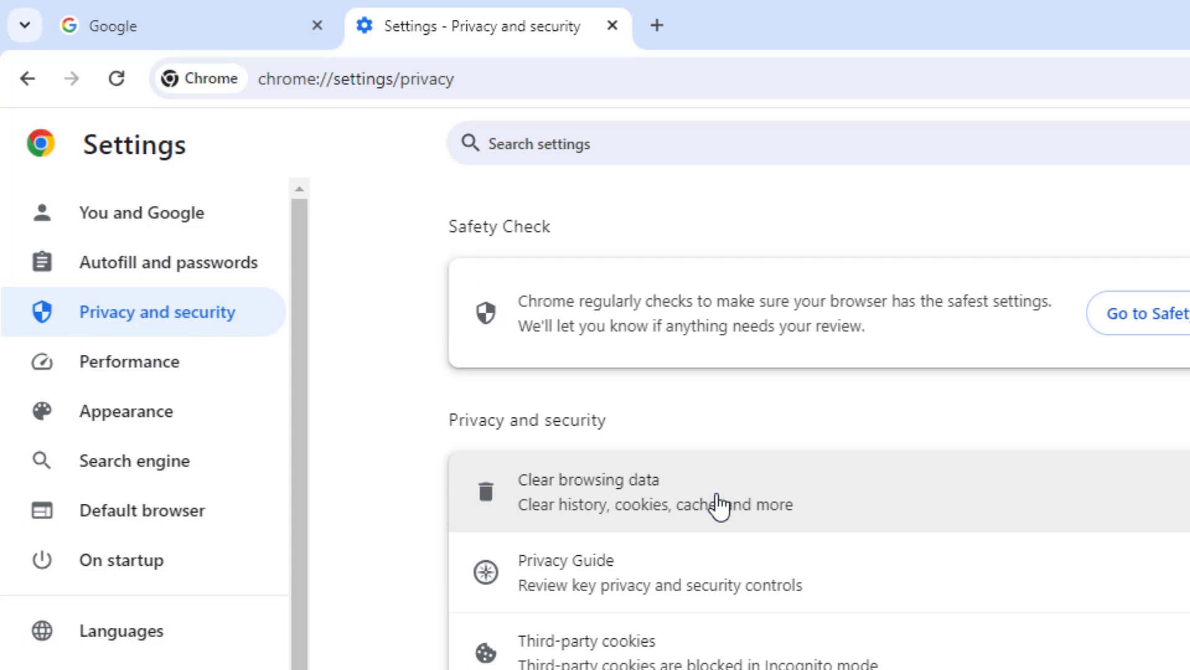
# Clear Chrome history, cookies and cached files with time range All time
pyautogui.click(613, 492)
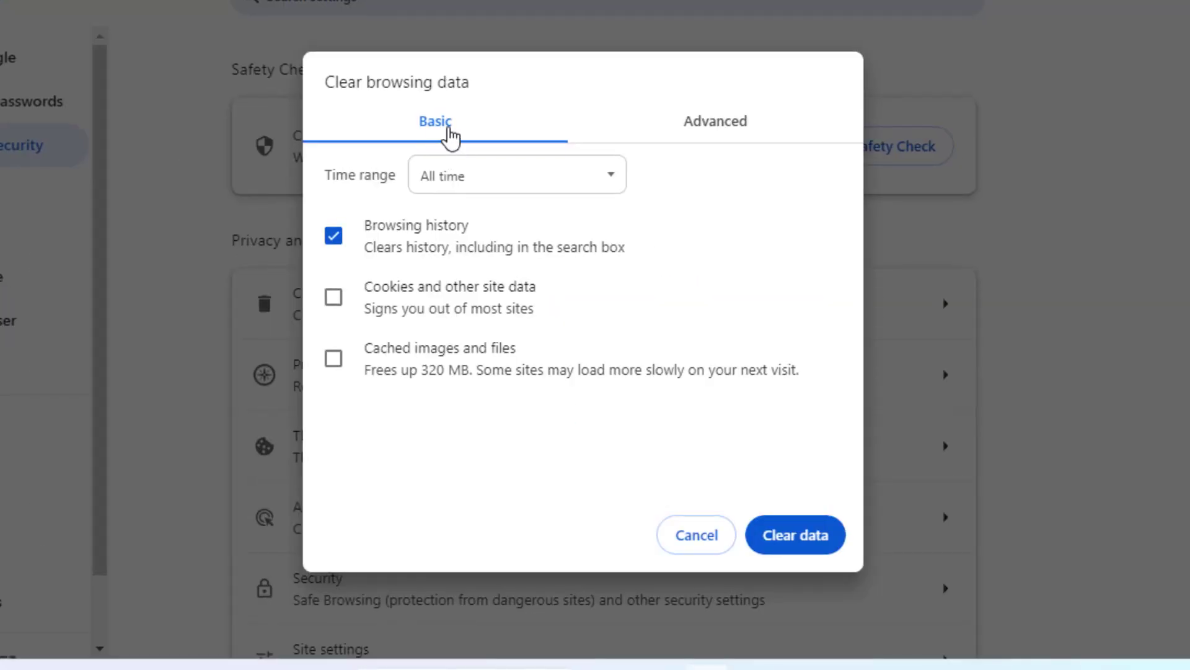
pyautogui.click(518, 174)
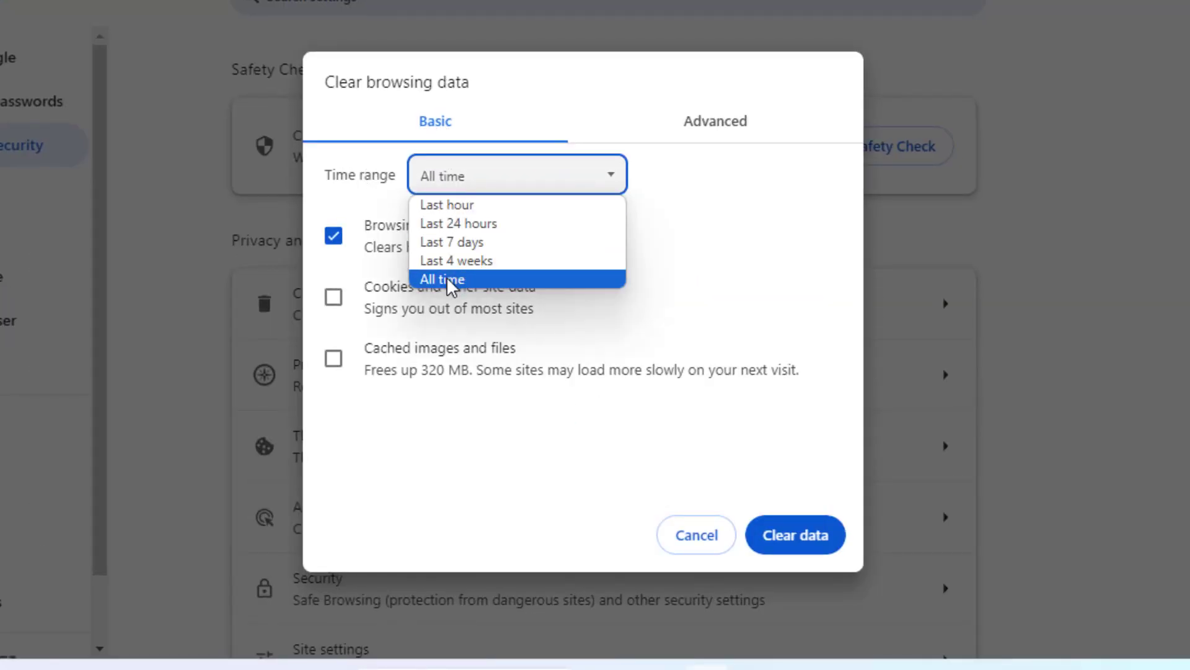
pyautogui.click(449, 279)
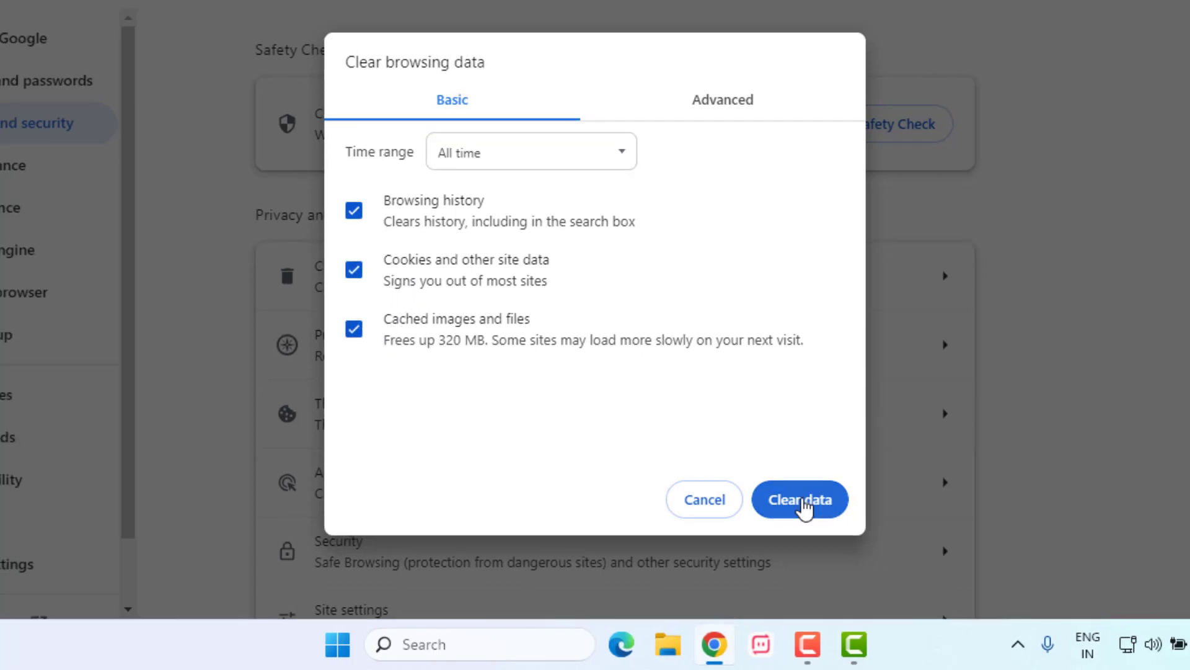
pyautogui.click(800, 499)
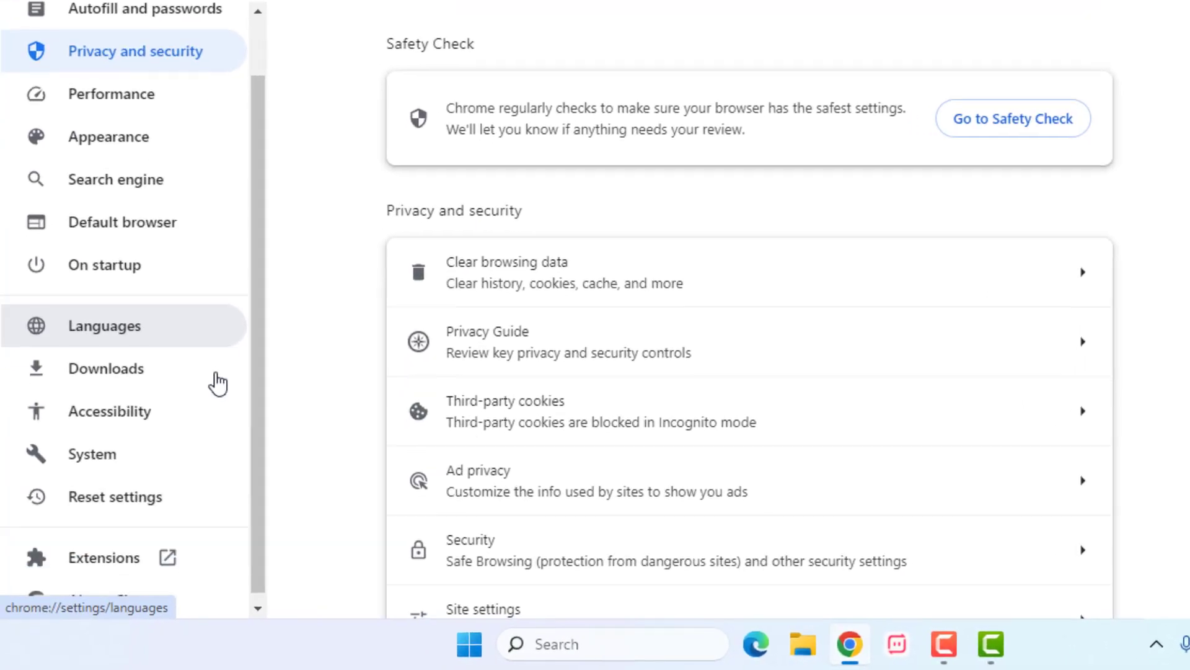
# Restore Chrome settings to their original defaults and confirm the reset
pyautogui.click(114, 497)
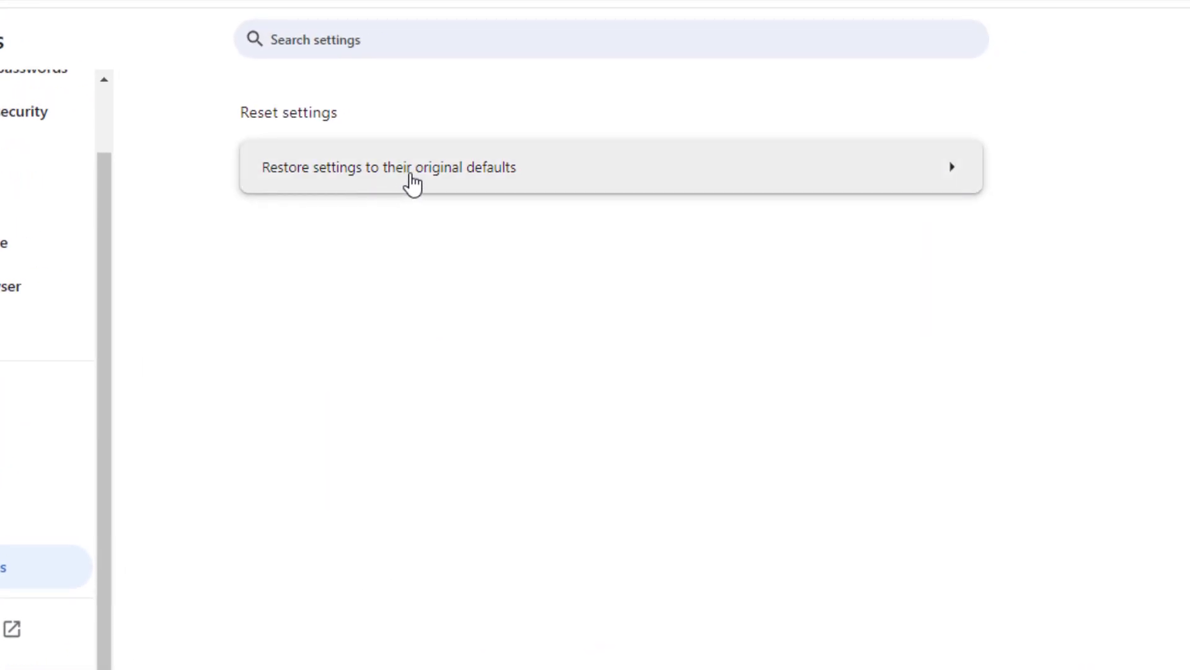
pyautogui.click(411, 168)
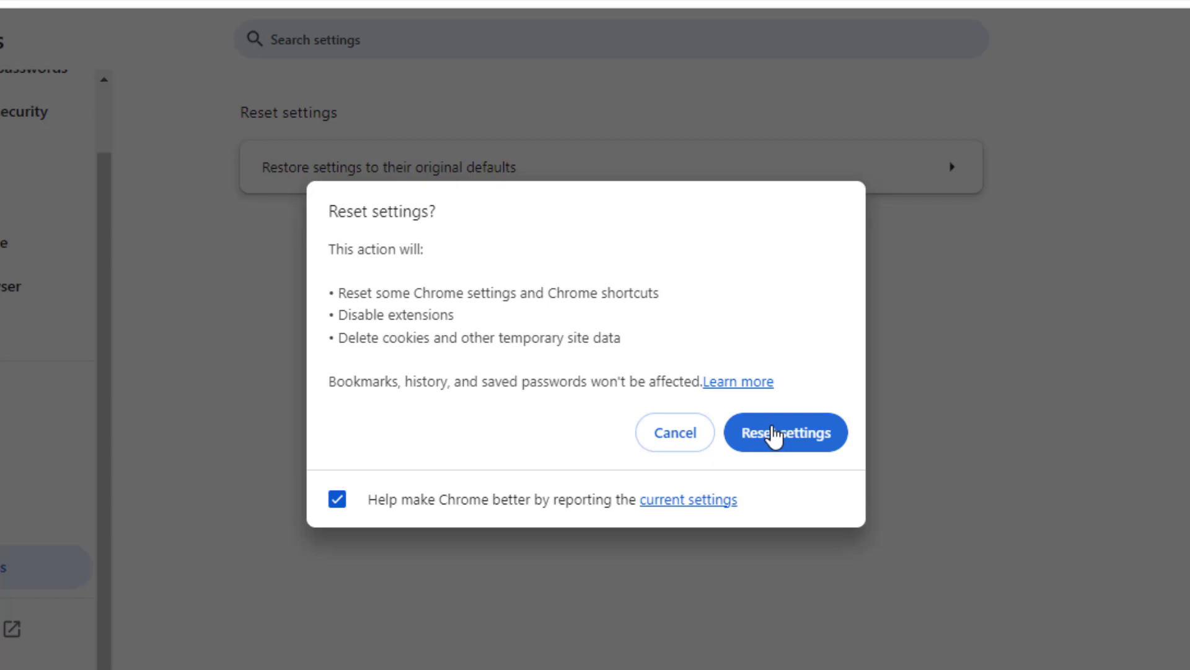
pyautogui.click(785, 432)
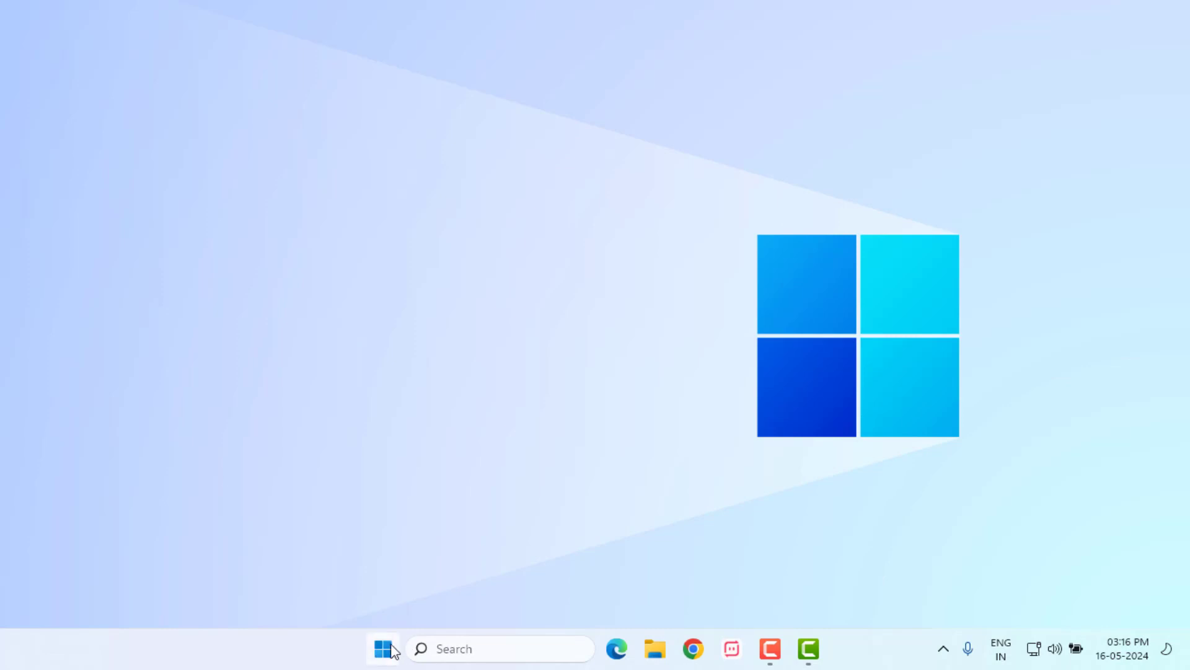
# Go through Network & internet advanced settings to Network Connections and select Ethernet
pyautogui.click(380, 665)
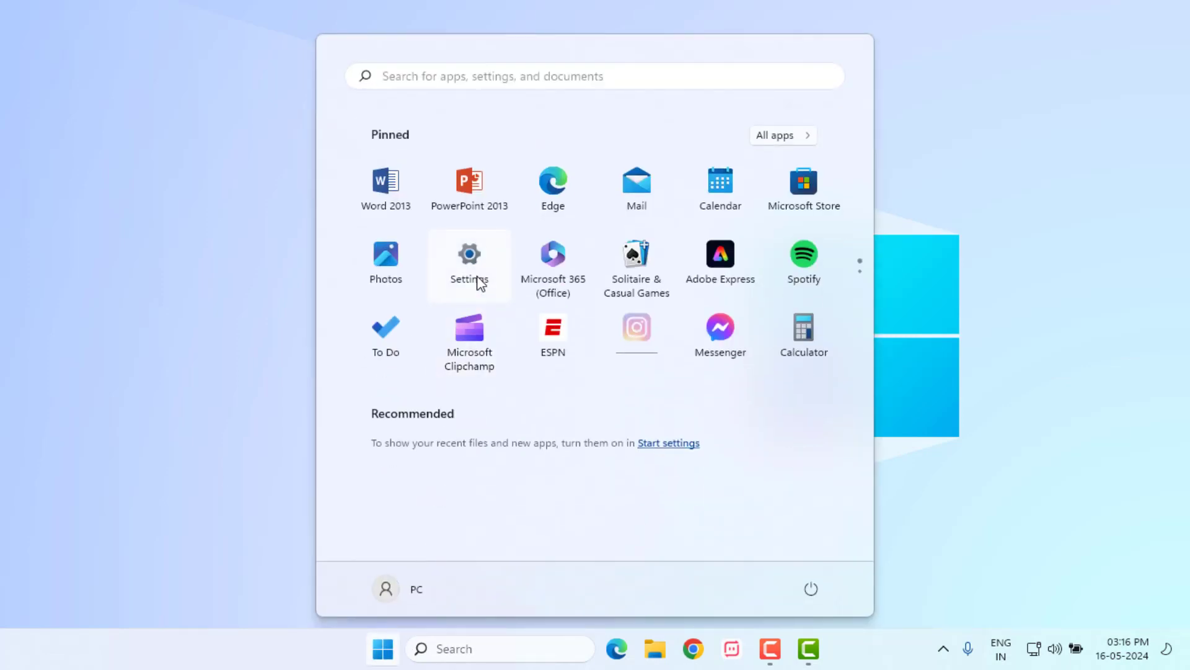
pyautogui.click(469, 256)
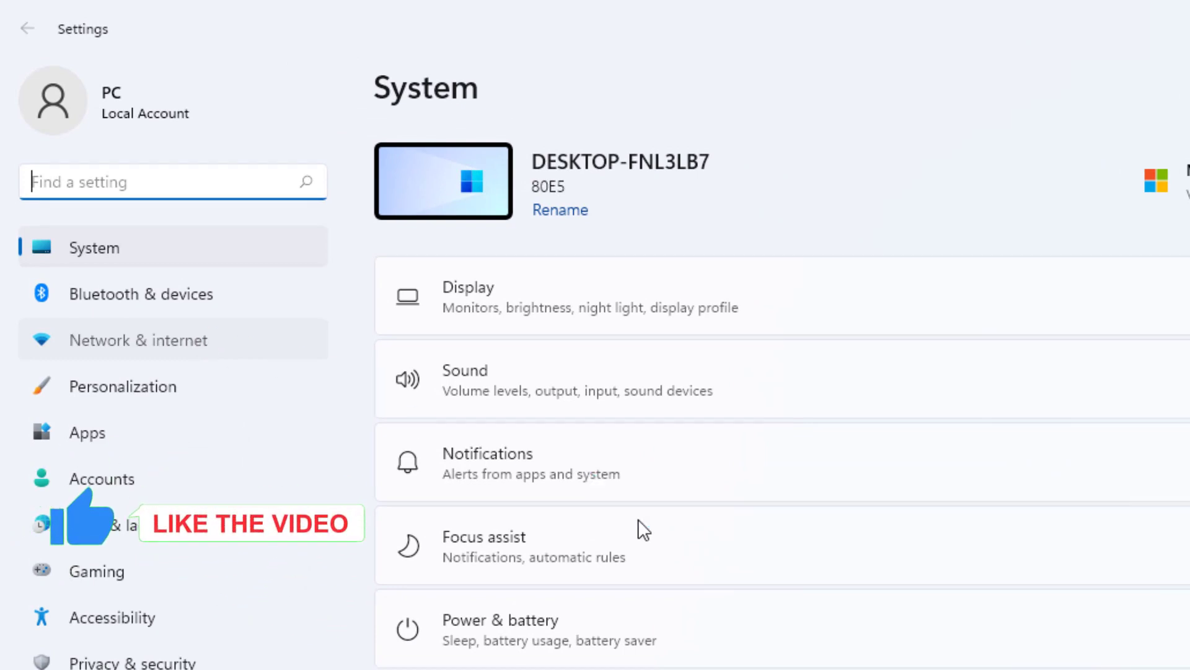
pyautogui.click(138, 340)
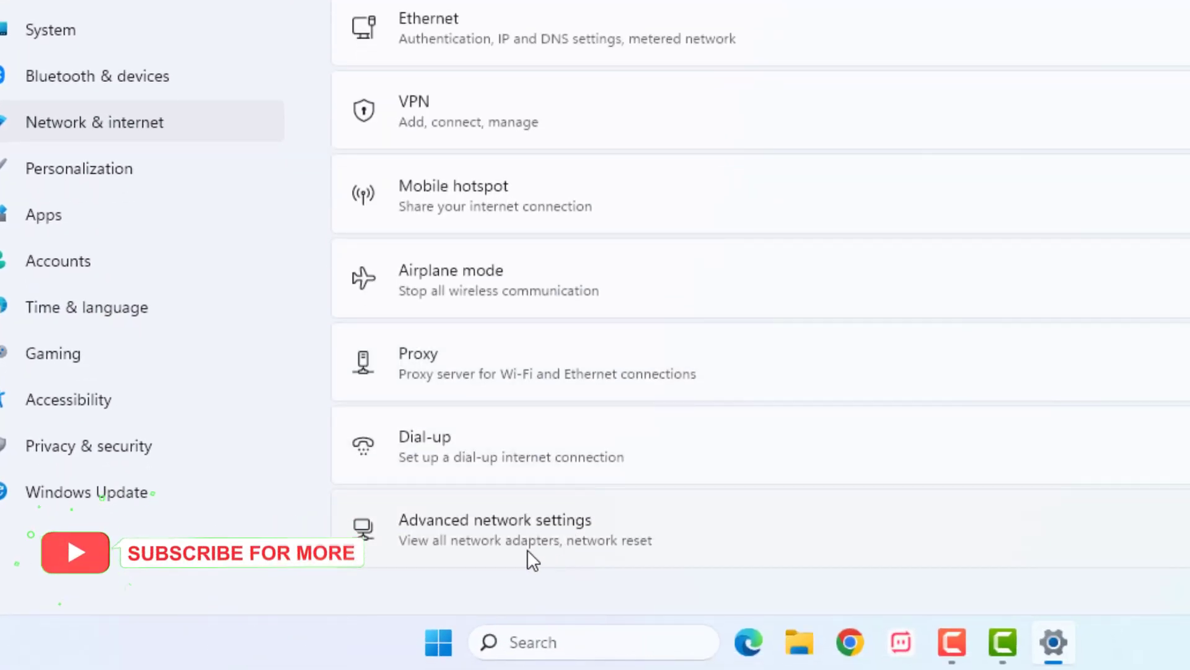
pyautogui.click(495, 529)
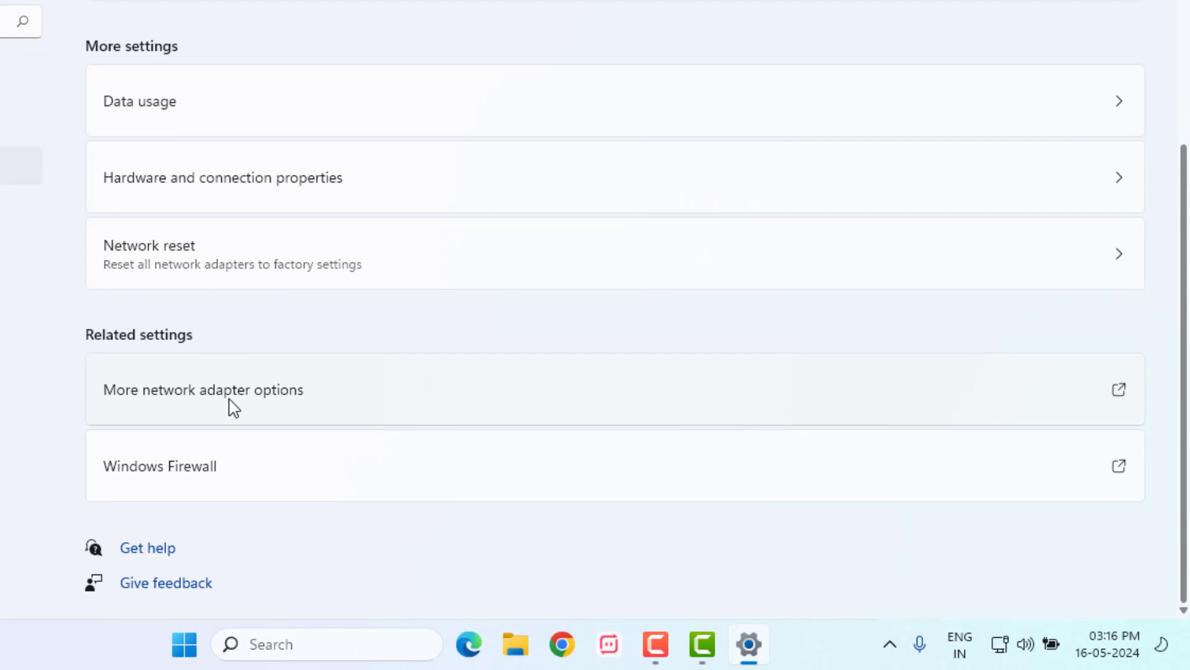
pyautogui.moveTo(255, 401)
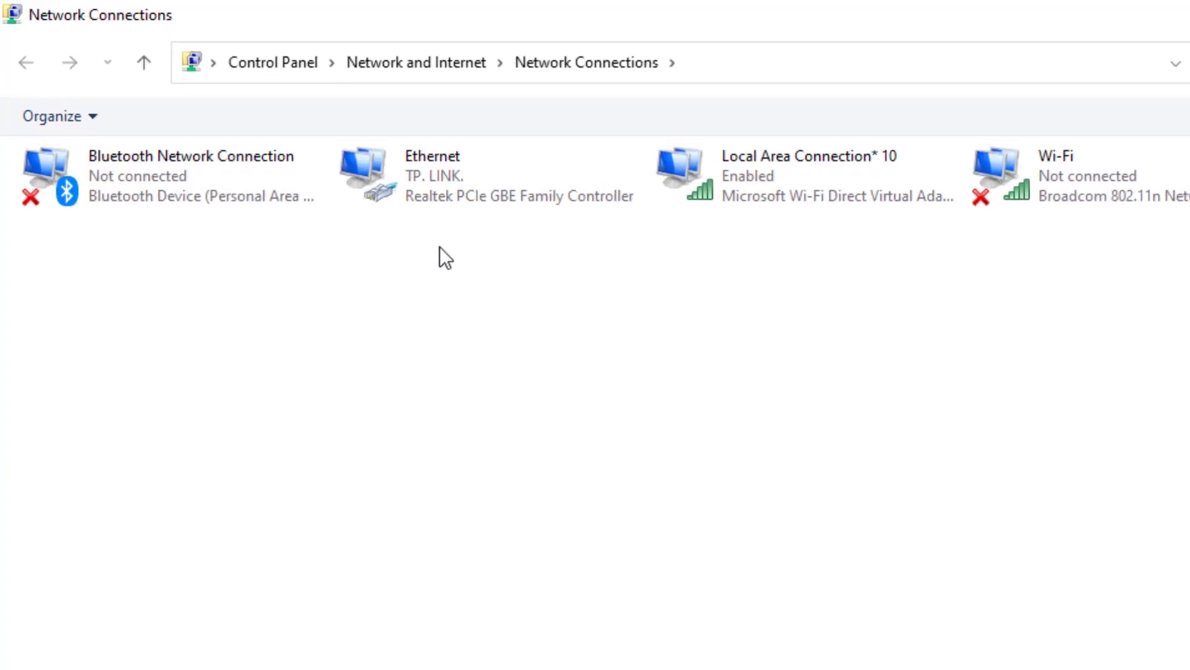
pyautogui.click(451, 186)
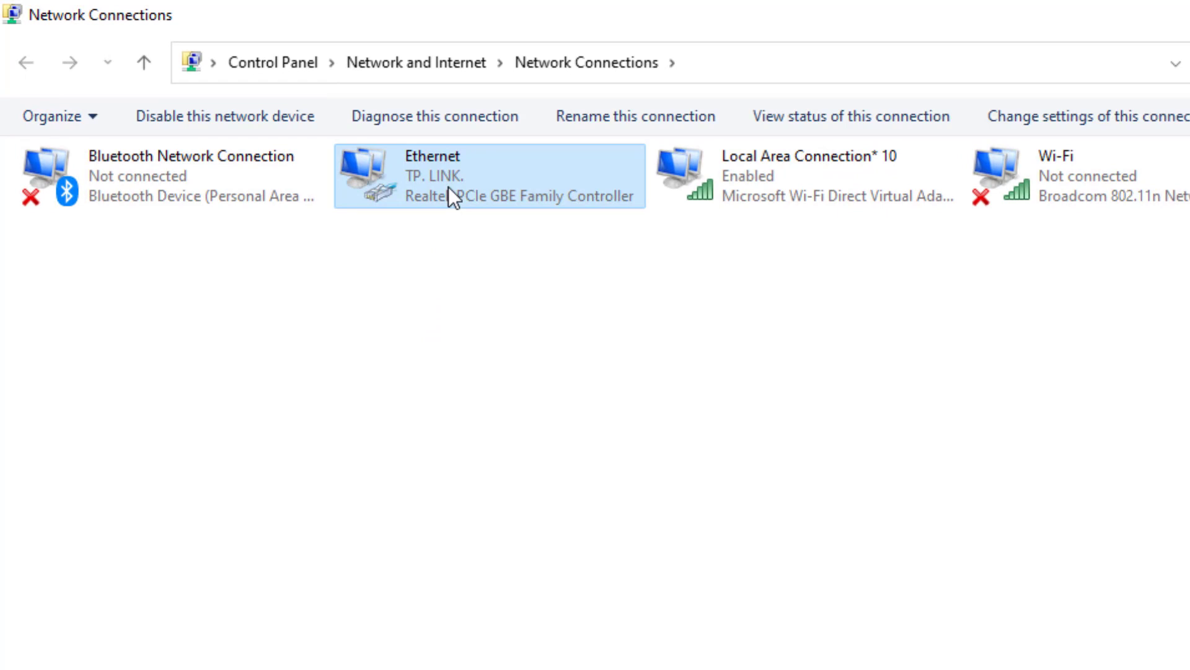
# Set Ethernet IPv4 DNS servers to 8.8.8.8 and 8.8.4.4
pyautogui.doubleClick(464, 186)
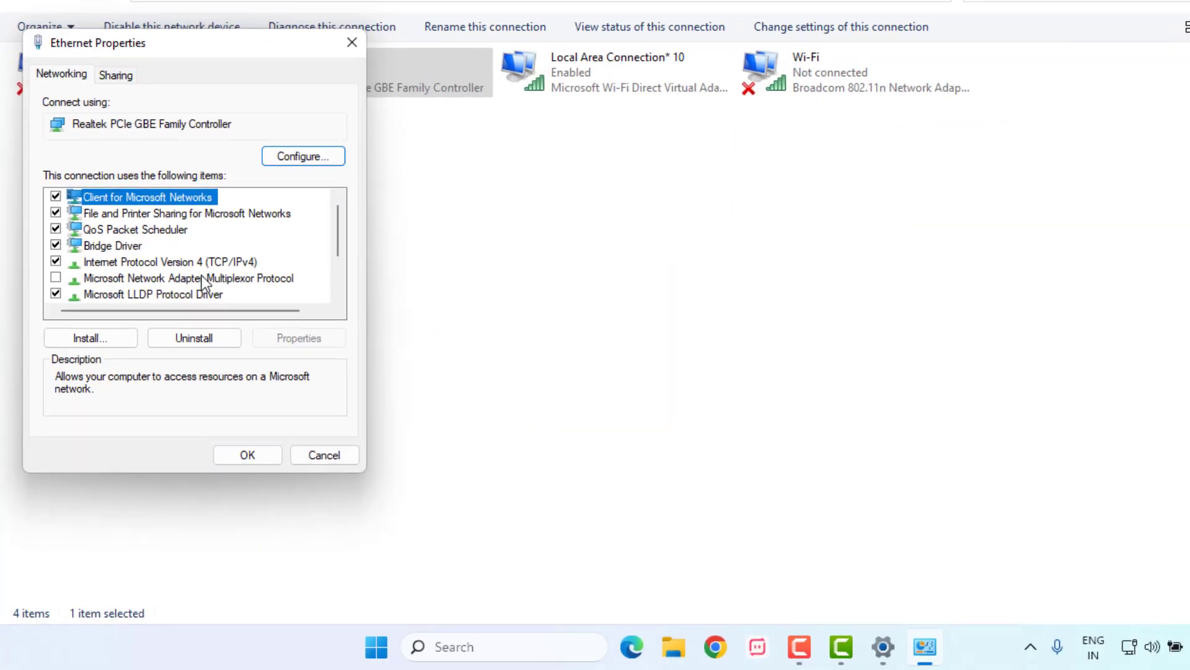
pyautogui.click(163, 262)
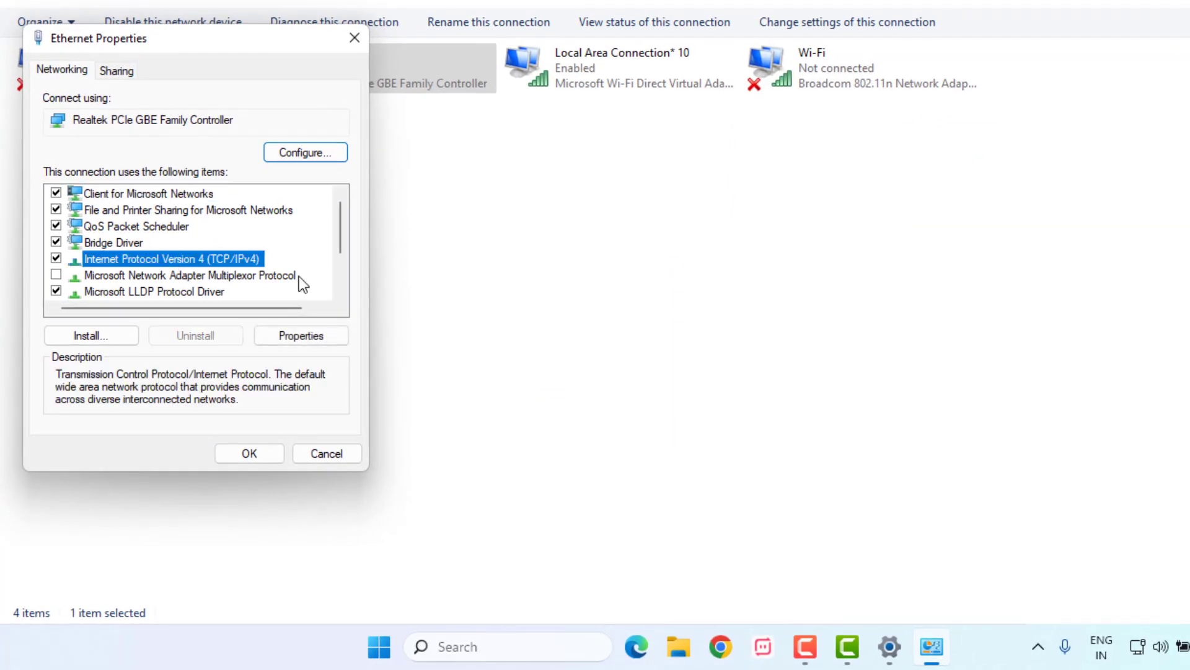
pyautogui.click(301, 335)
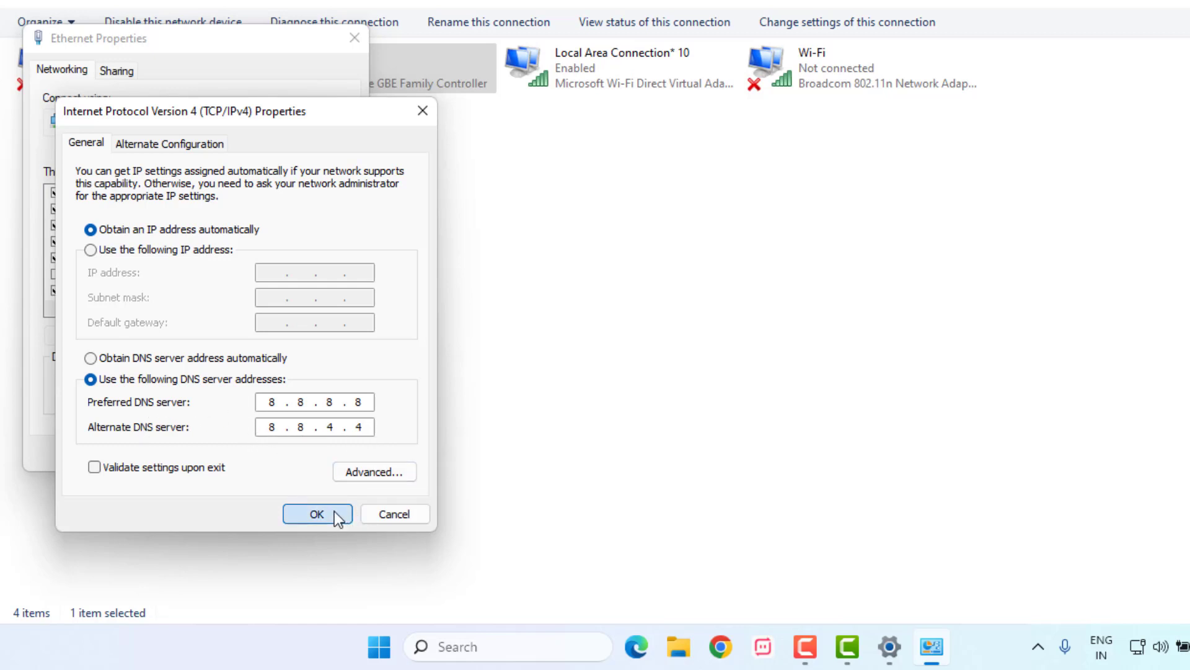
pyautogui.click(317, 513)
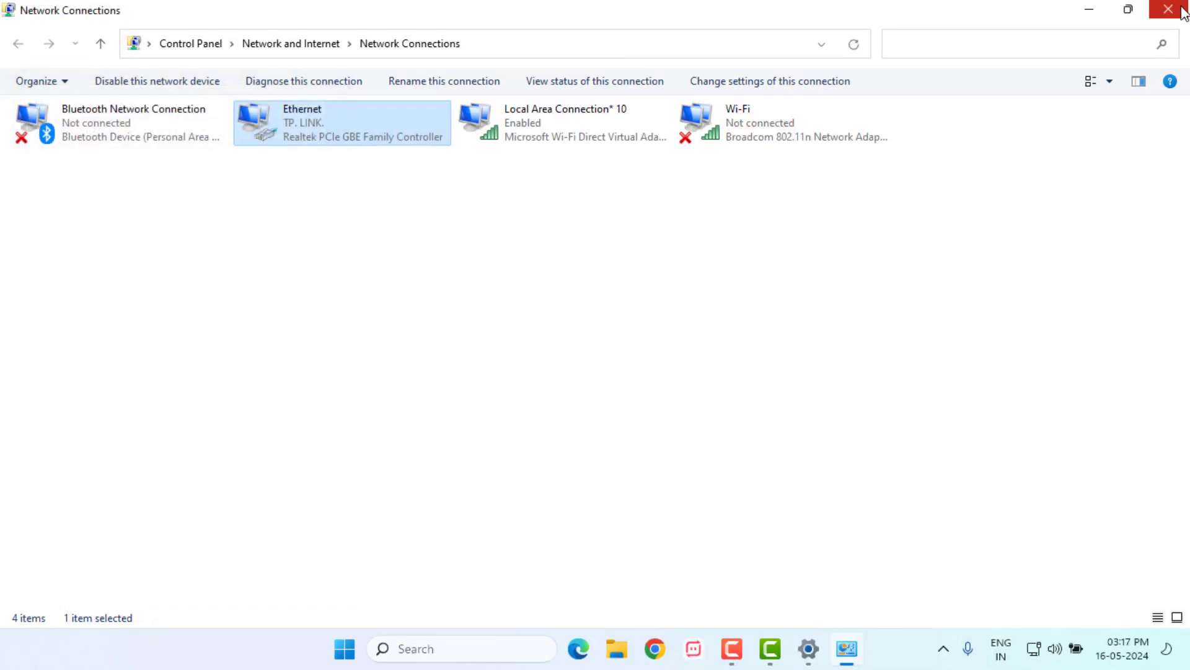
# Run ipconfig /flushdns and netsh winsock reset in an administrator Command Prompt
pyautogui.click(1165, 8)
pyautogui.write('command')
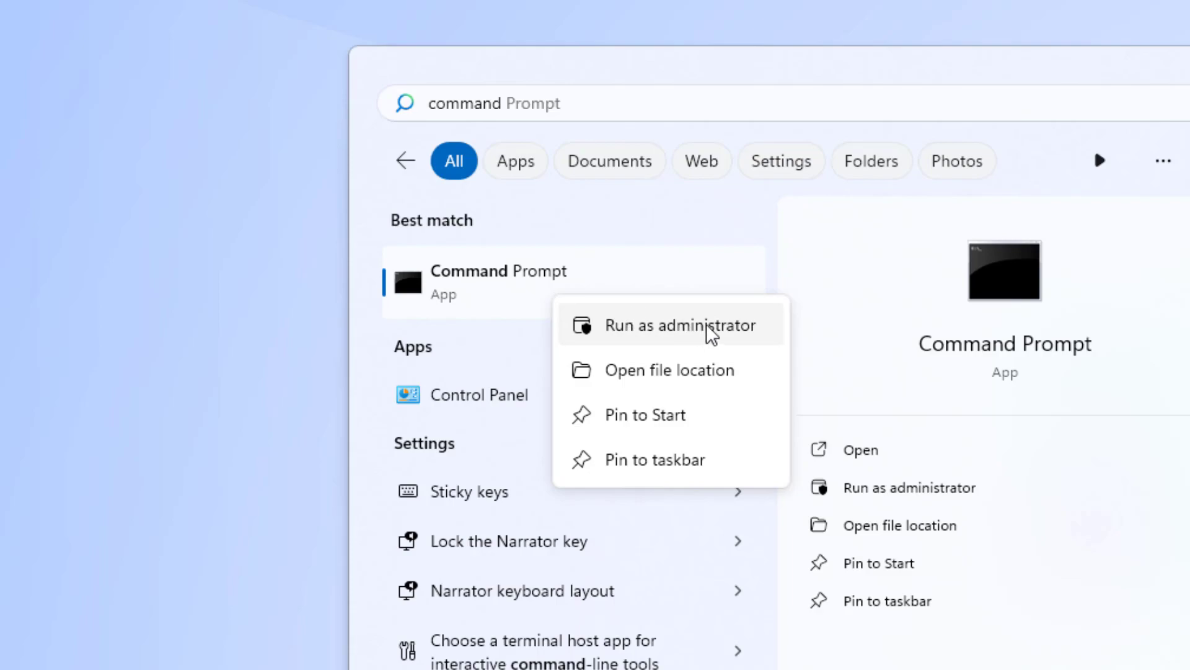
pyautogui.click(681, 324)
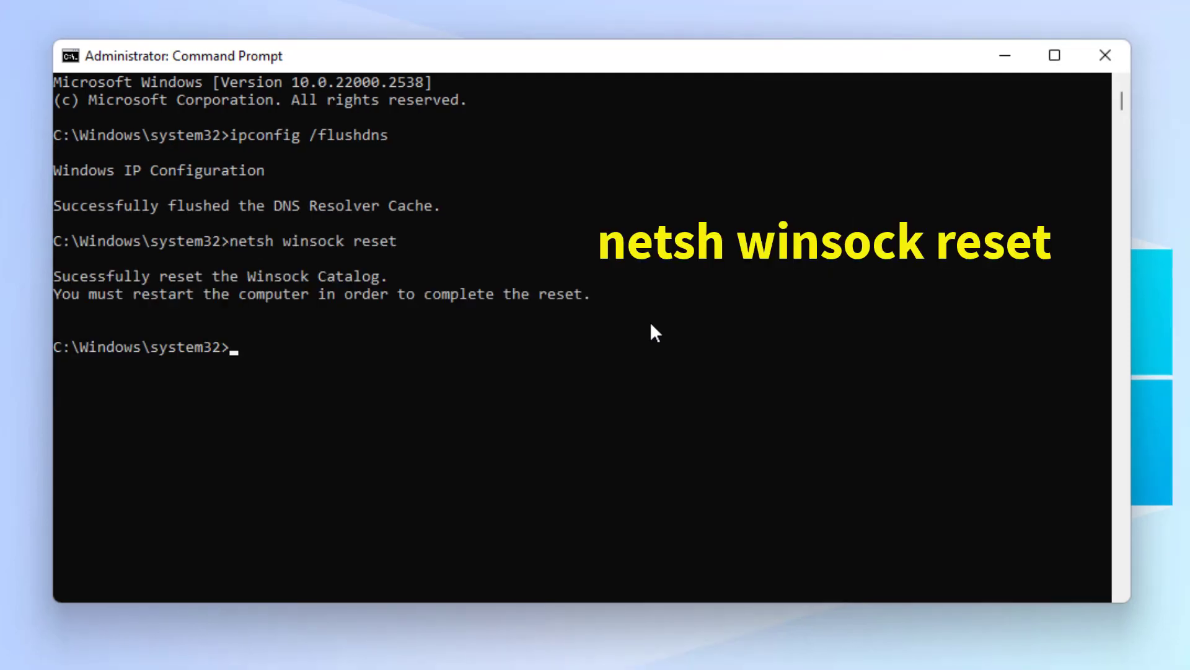
pyautogui.write('e')
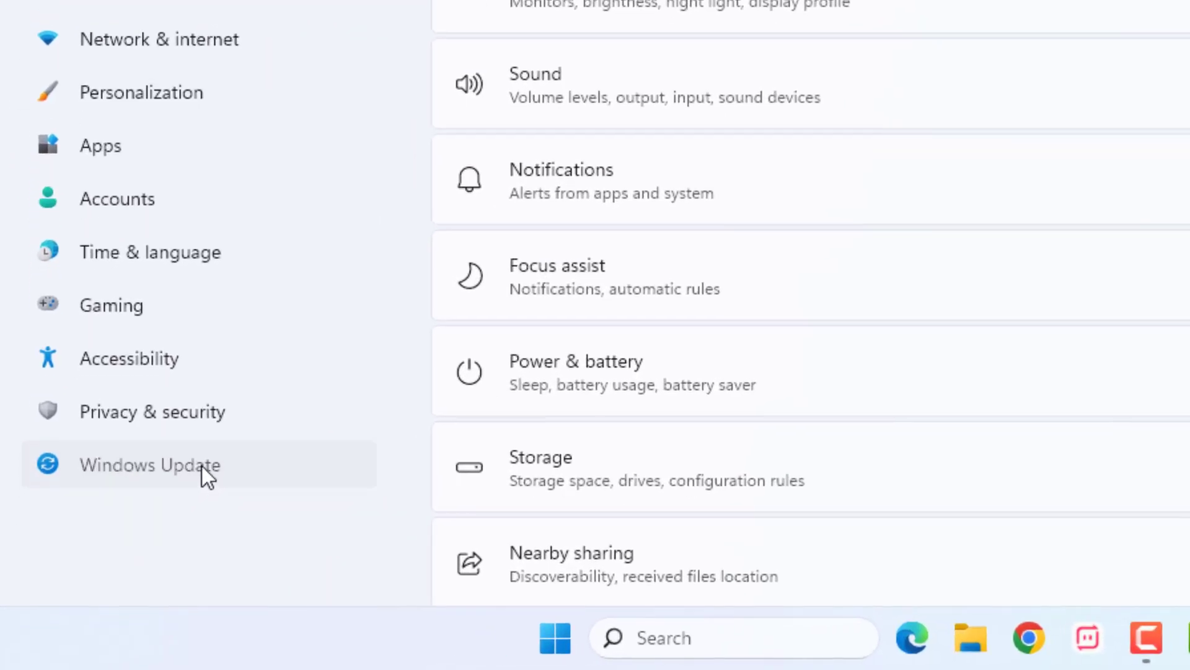
# Check for updates on the Windows Update page, then close Settings
pyautogui.click(155, 465)
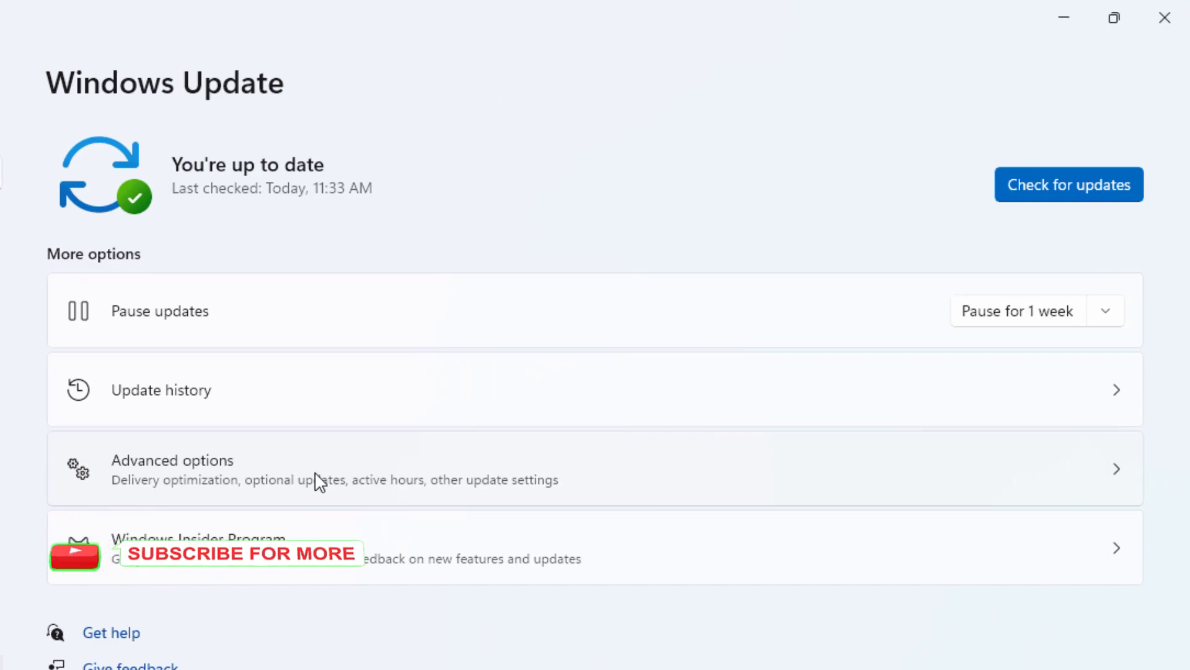
pyautogui.click(1161, 16)
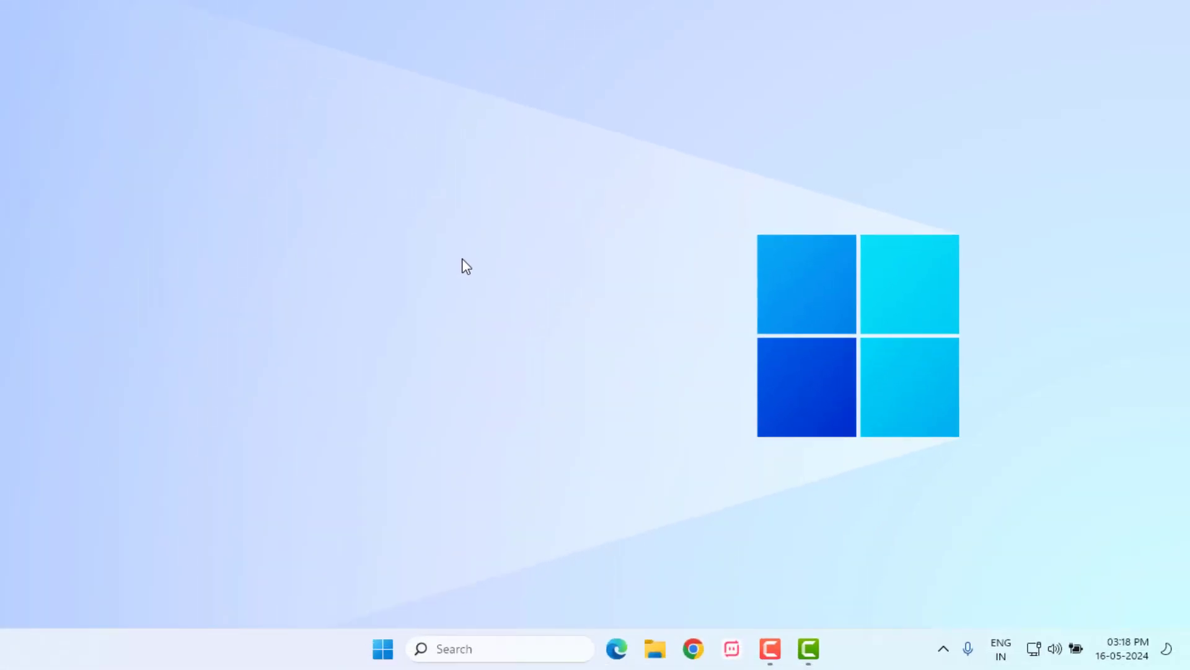